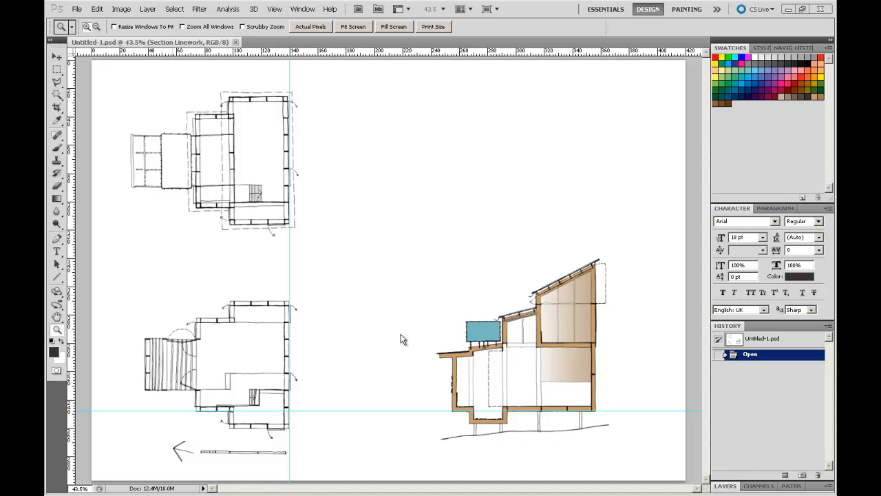
pyautogui.moveTo(409, 332)
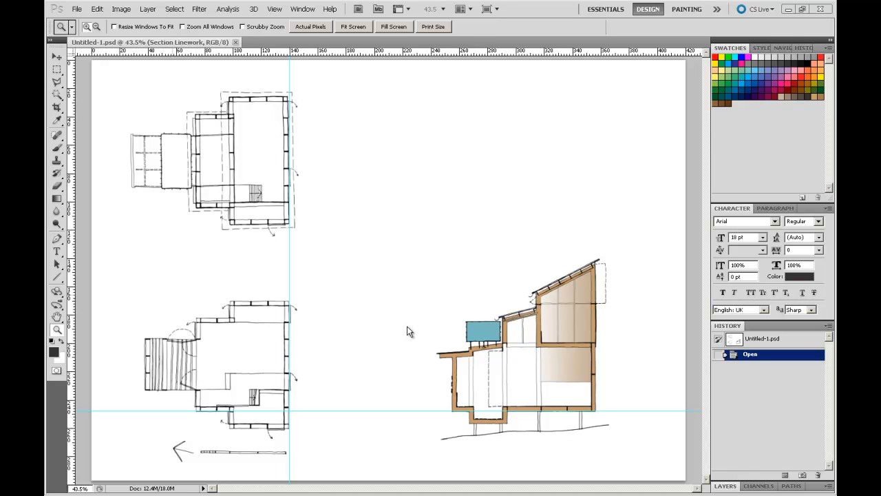
pyautogui.moveTo(415, 327)
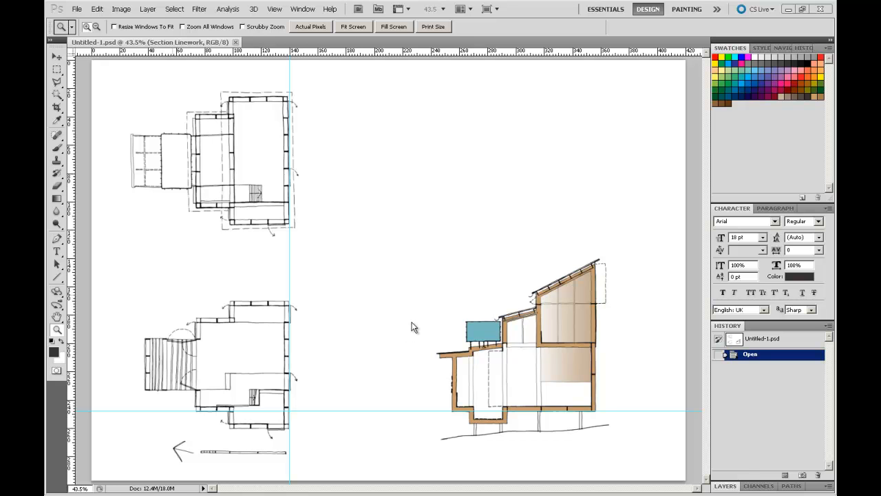
pyautogui.moveTo(417, 277)
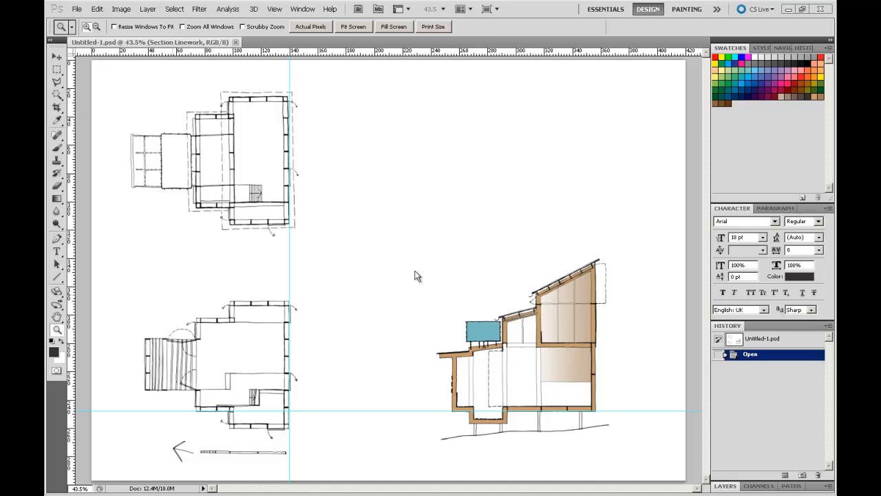
pyautogui.moveTo(416, 241)
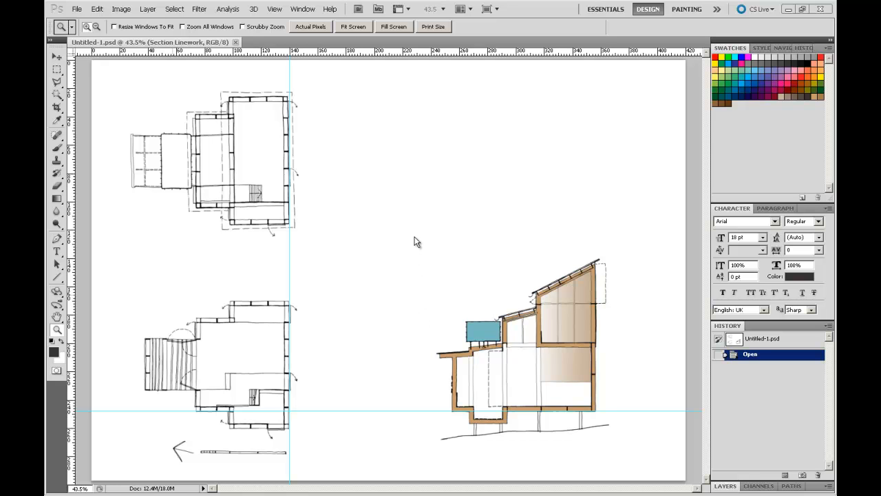
pyautogui.moveTo(412, 224)
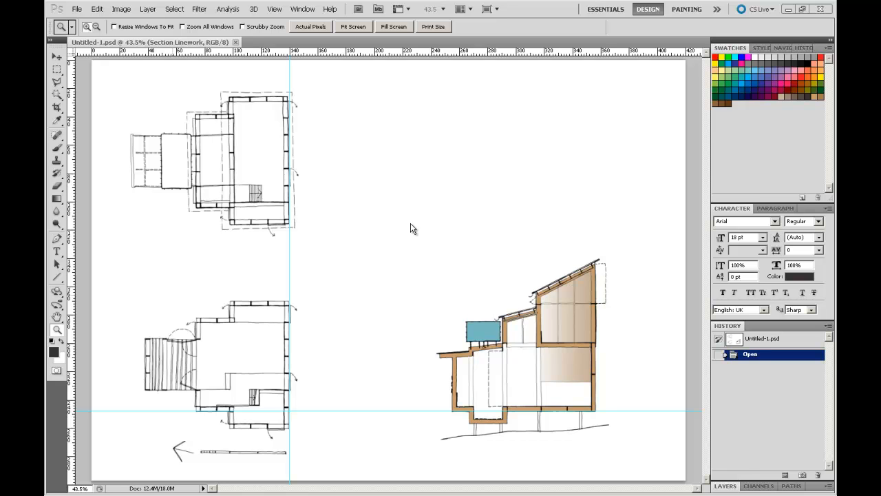
pyautogui.moveTo(423, 243)
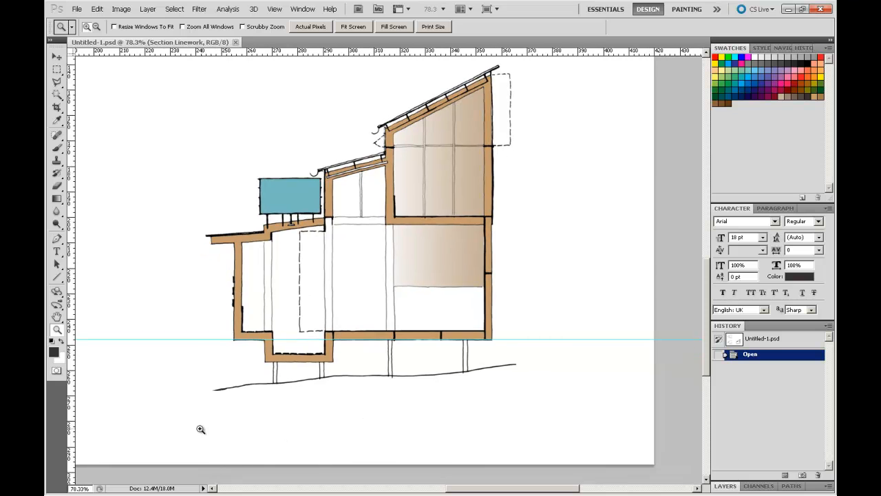
pyautogui.moveTo(616, 355)
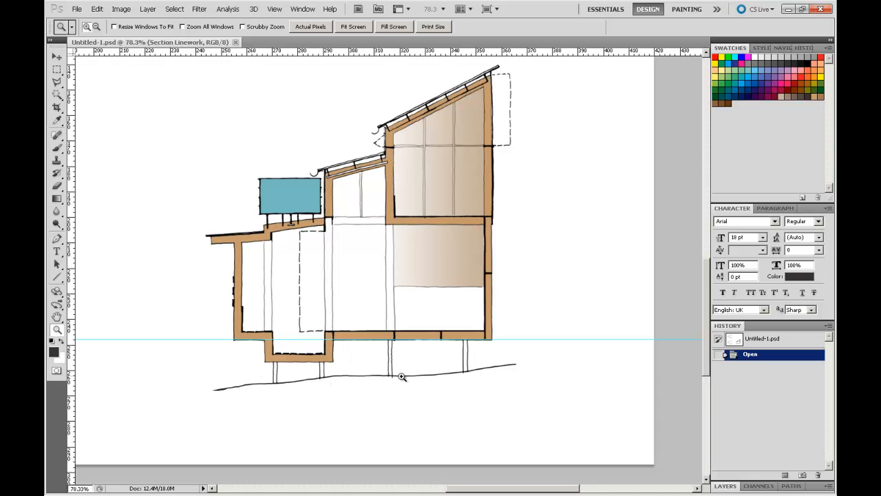
pyautogui.moveTo(137, 409)
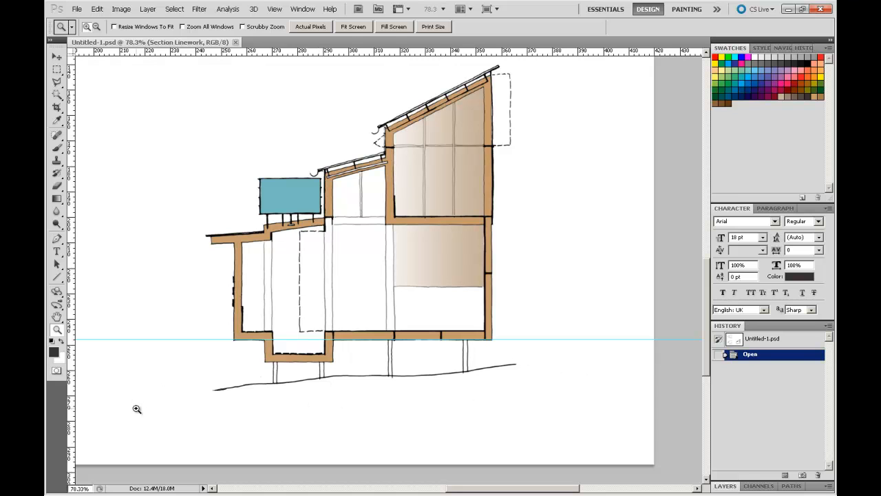
pyautogui.moveTo(587, 412)
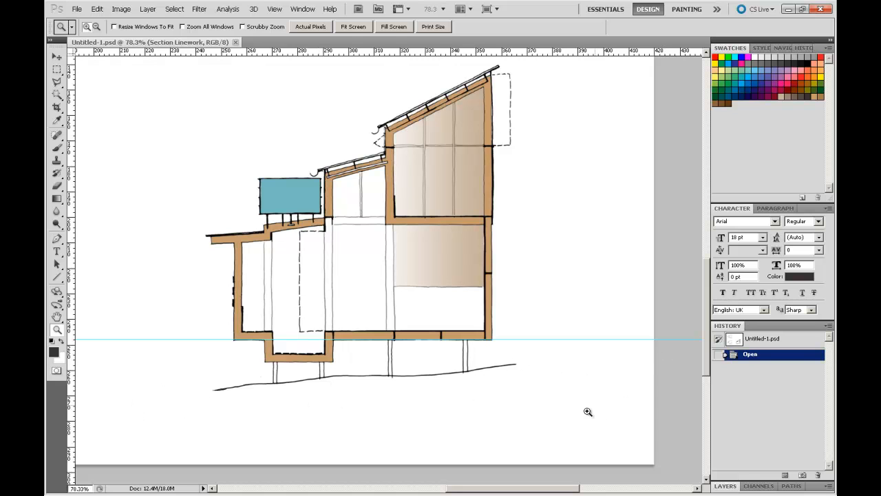
pyautogui.moveTo(635, 426)
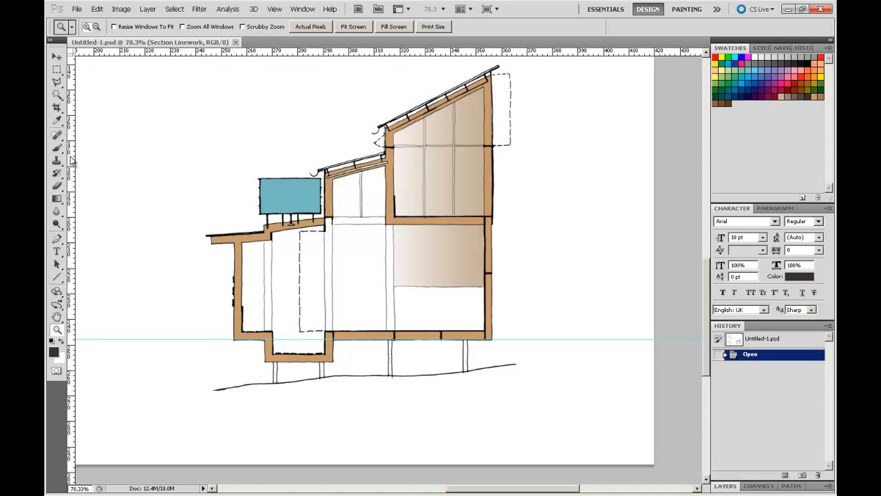
pyautogui.moveTo(56, 149)
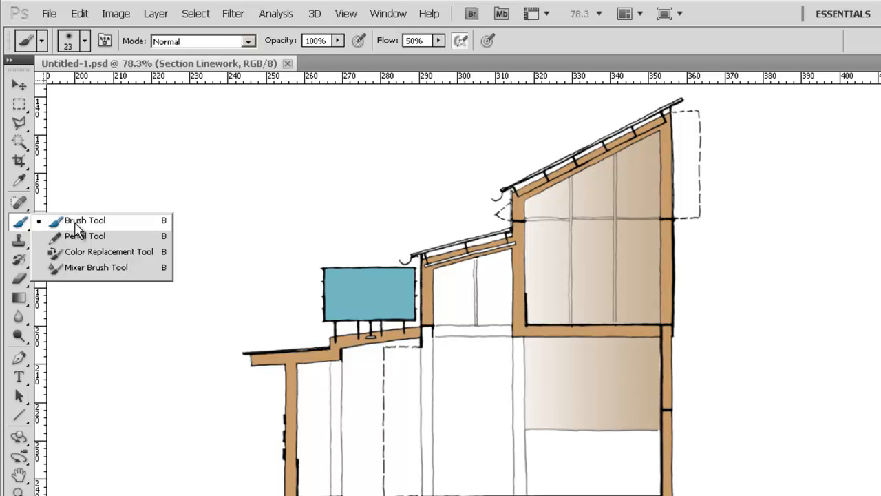
# Step: Pick the Brush Tool and set a 102 px brush with 0% hardness
pyautogui.click(84, 222)
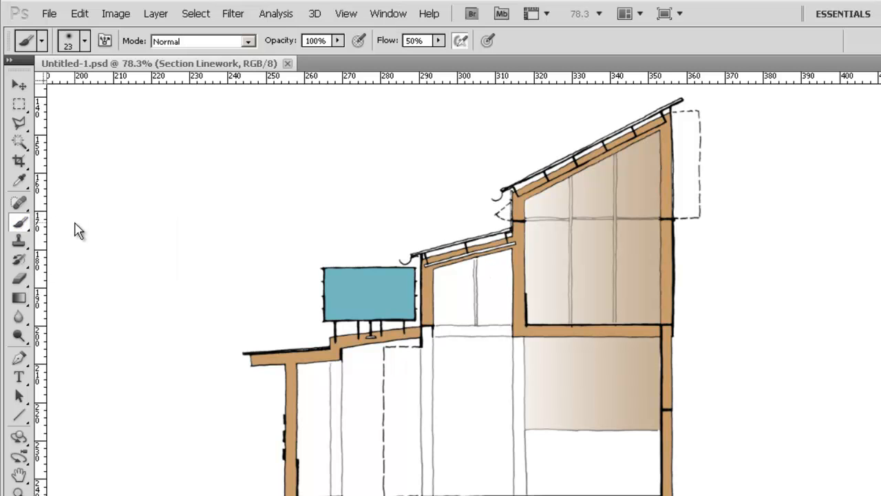
pyautogui.moveTo(348, 134)
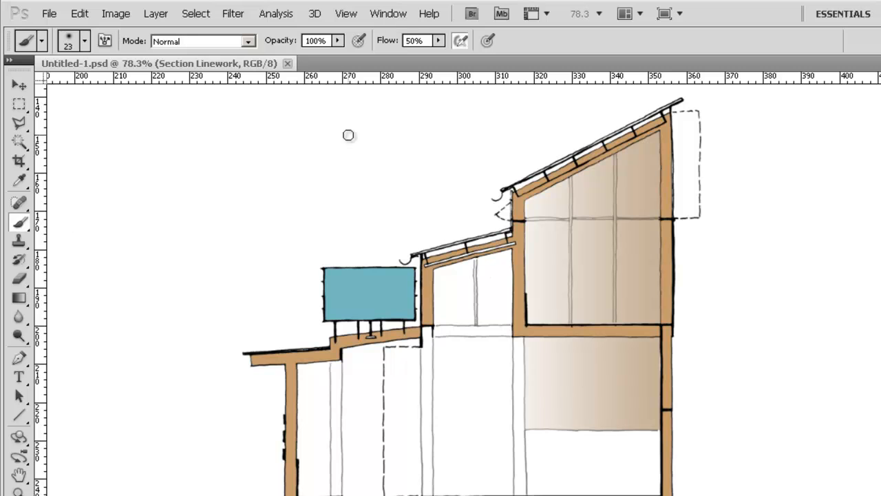
pyautogui.moveTo(84, 38)
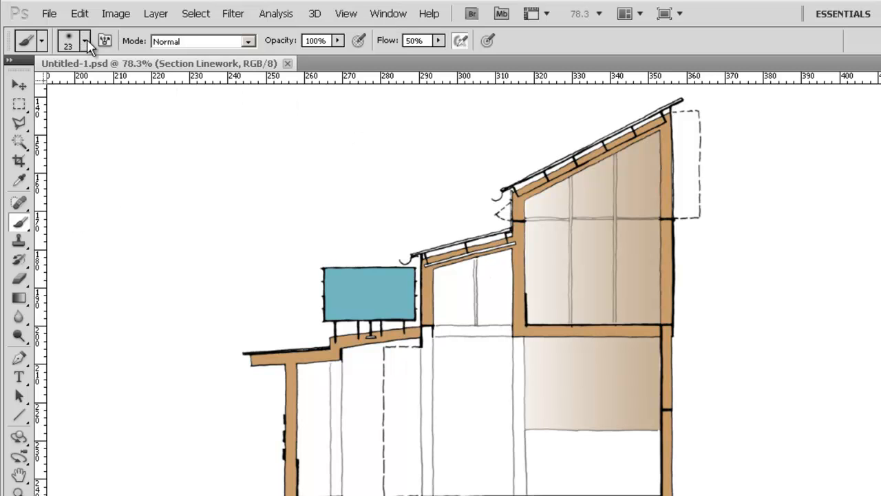
pyautogui.click(84, 38)
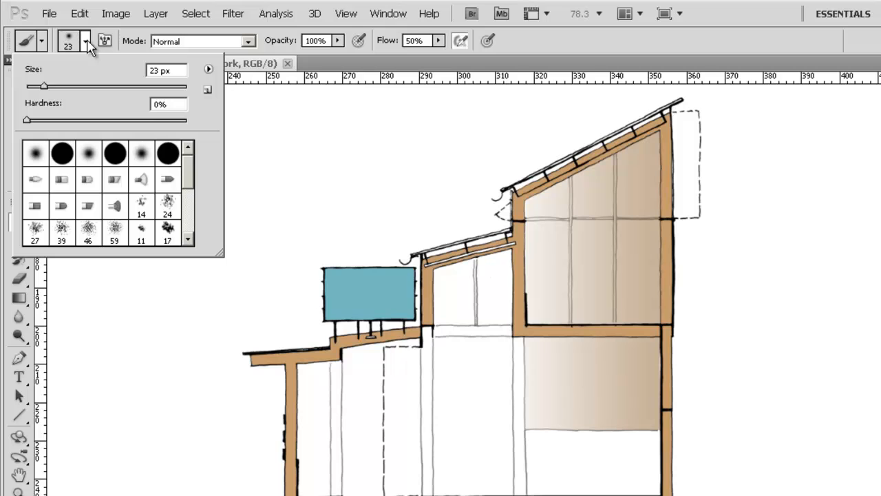
pyautogui.moveTo(43, 85); pyautogui.dragTo(72, 85)
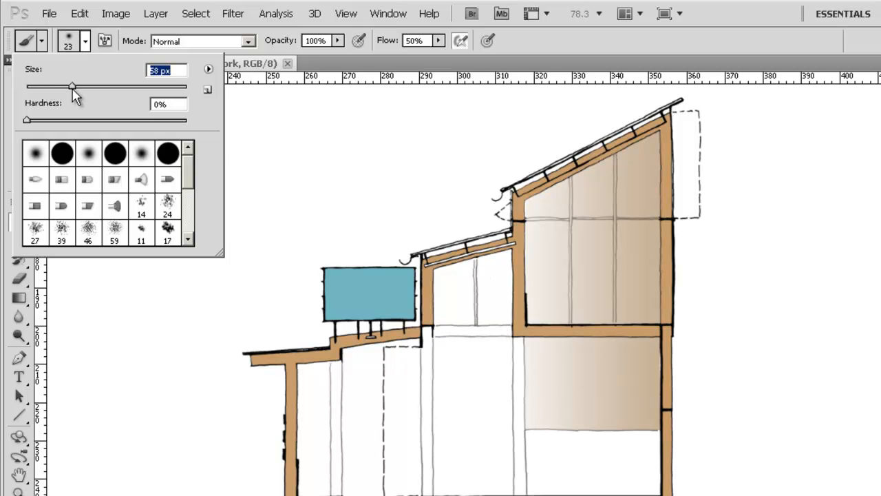
pyautogui.moveTo(72, 86); pyautogui.dragTo(100, 86)
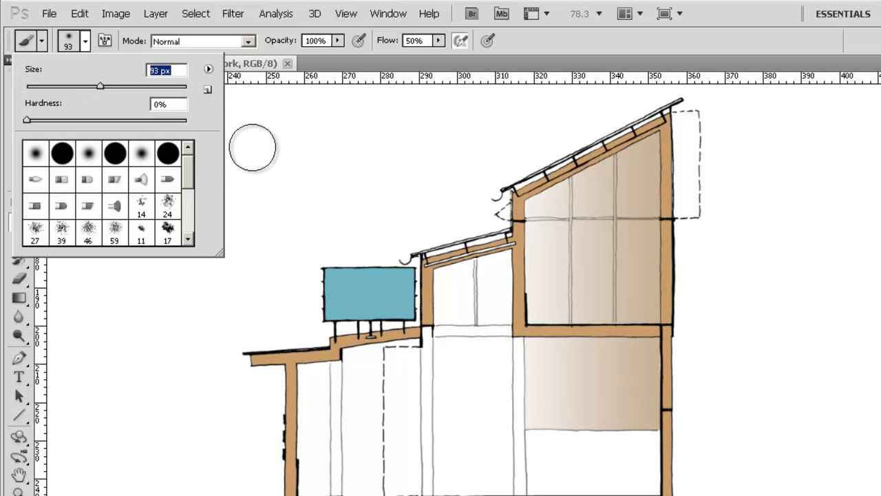
pyautogui.moveTo(100, 86); pyautogui.dragTo(109, 86)
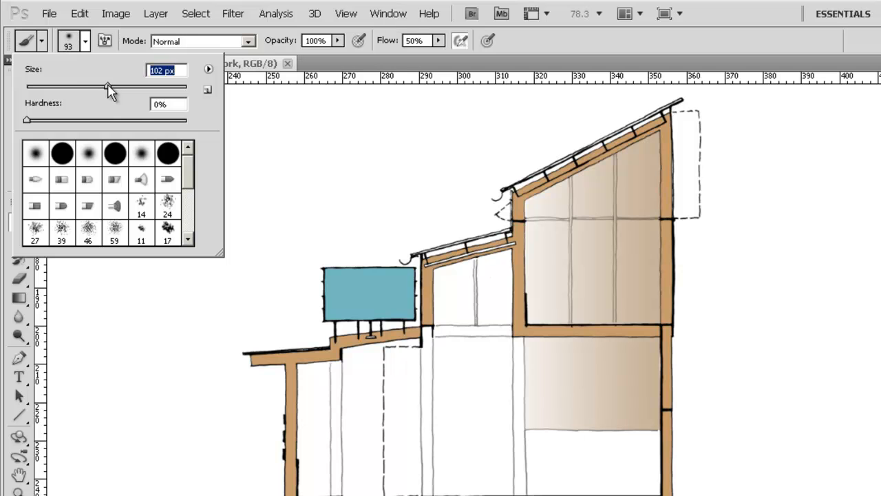
# Step: Lower the brush opacity to 50% in the options bar
pyautogui.click(243, 40)
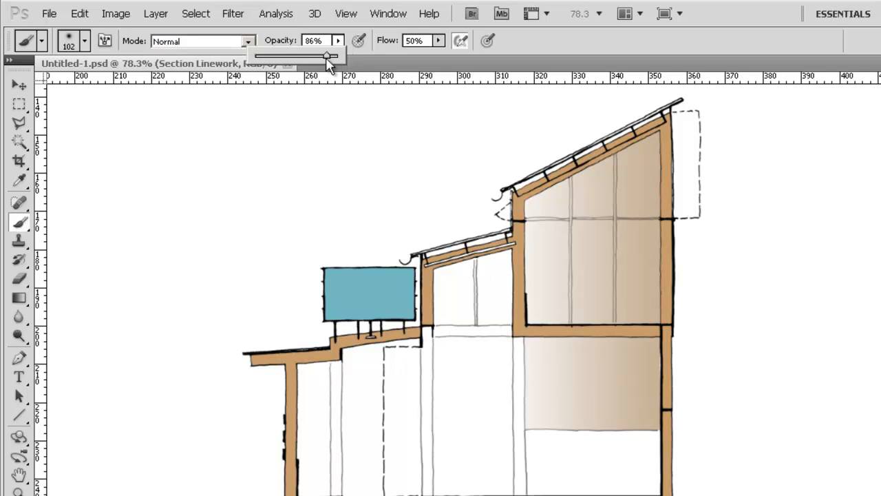
pyautogui.moveTo(328, 55); pyautogui.dragTo(300, 55)
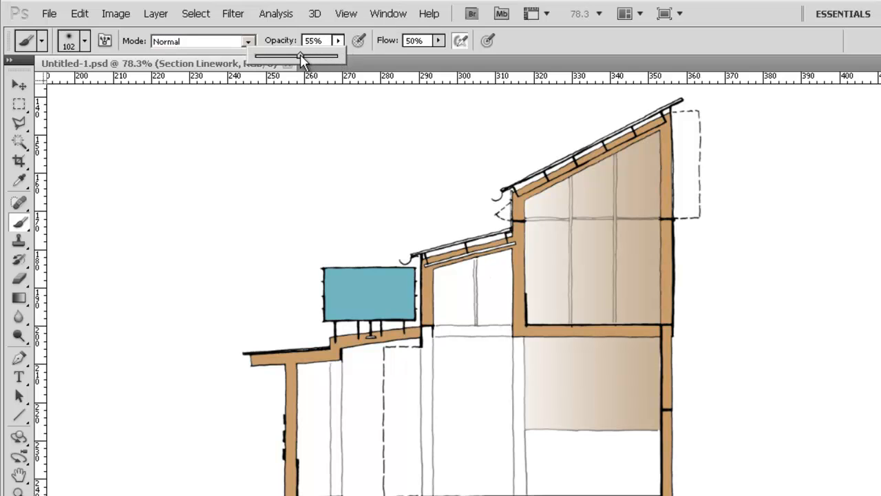
pyautogui.moveTo(302, 55); pyautogui.dragTo(295, 55)
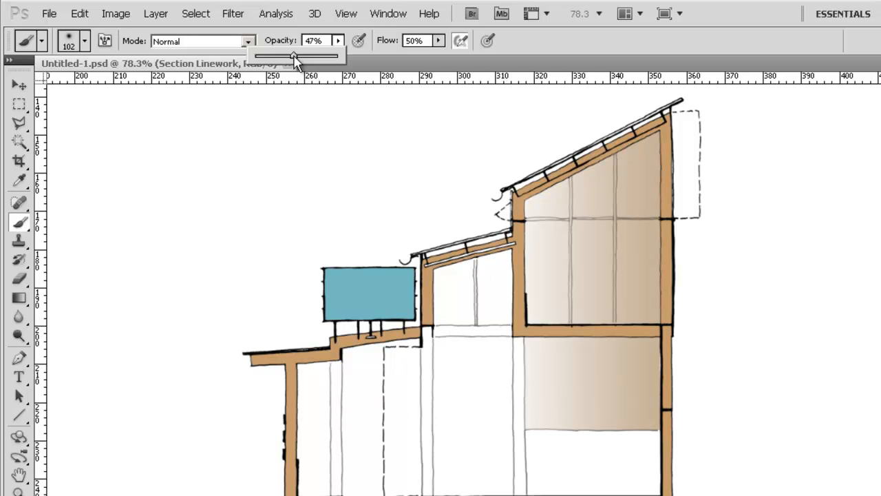
pyautogui.moveTo(293, 55); pyautogui.dragTo(300, 55)
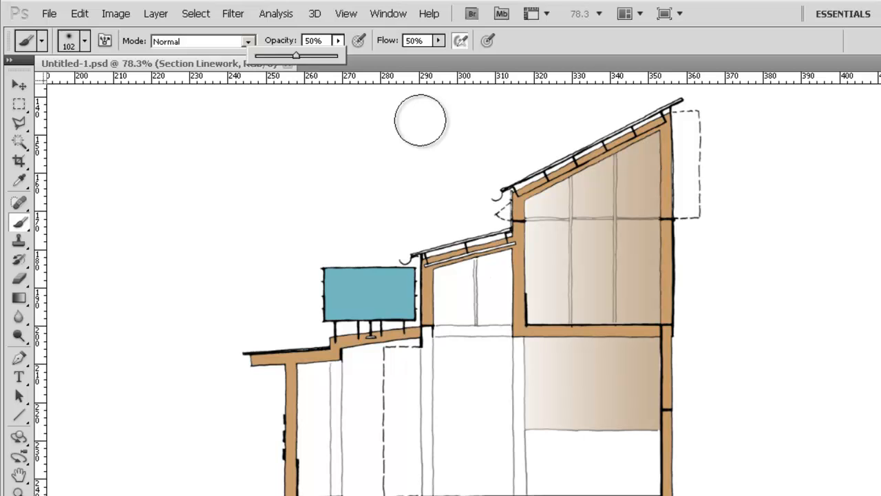
pyautogui.moveTo(424, 89)
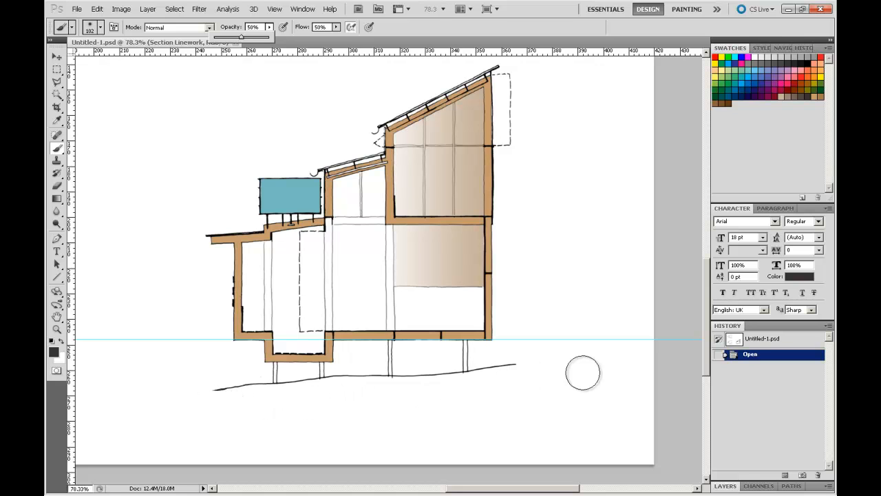
pyautogui.moveTo(802, 93)
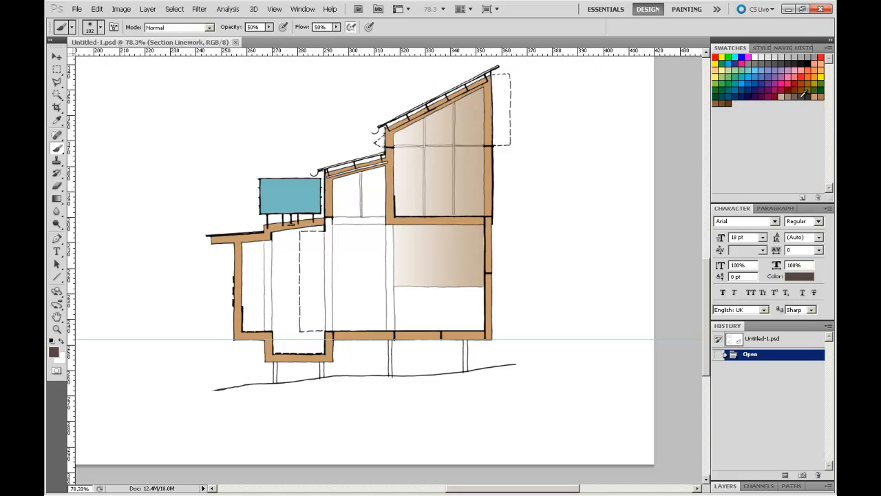
pyautogui.moveTo(539, 292)
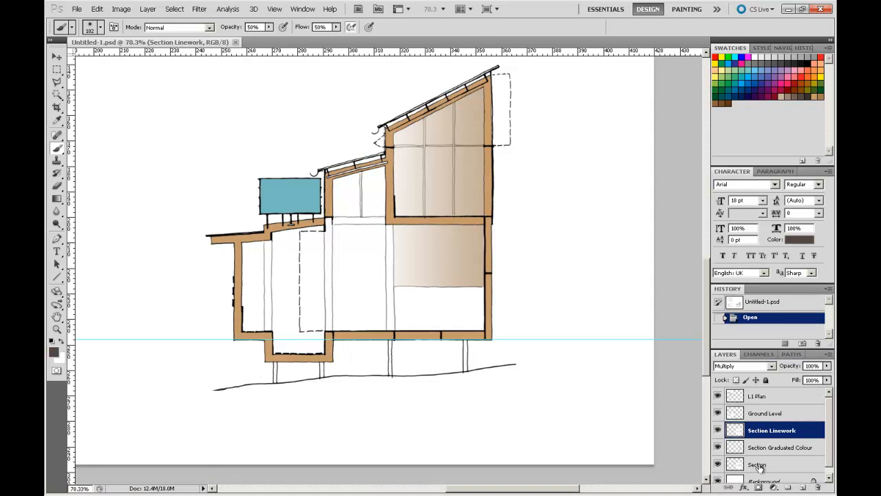
# Step: Make the Section layer active in the Layers panel
pyautogui.click(756, 464)
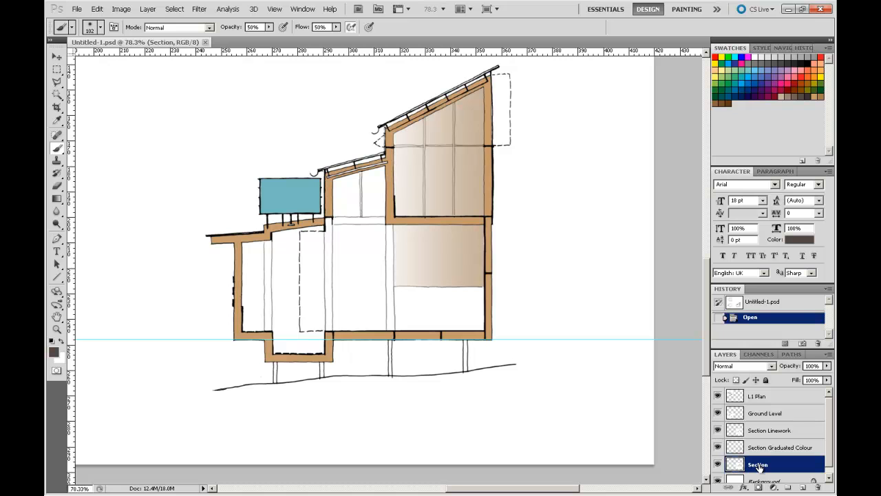
pyautogui.moveTo(764, 463)
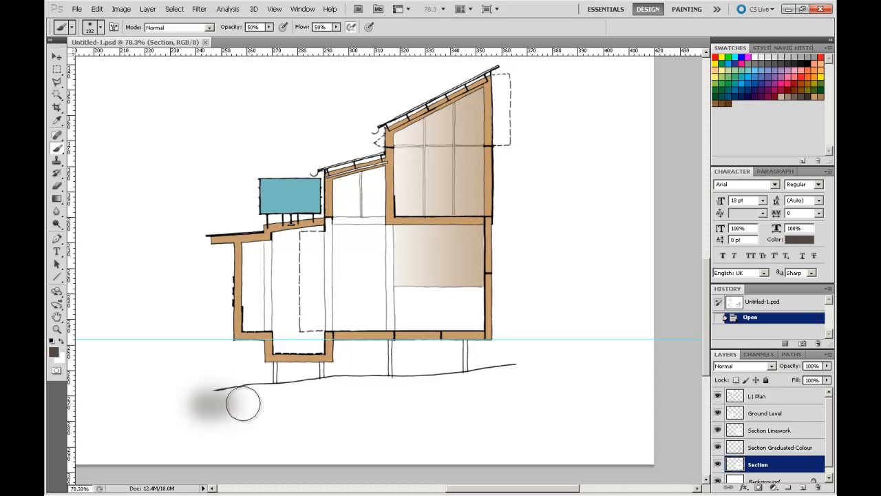
# Step: Brush a soft brown wash under the ground line, then repaint it at 89% opacity
pyautogui.moveTo(241, 403); pyautogui.dragTo(437, 383)
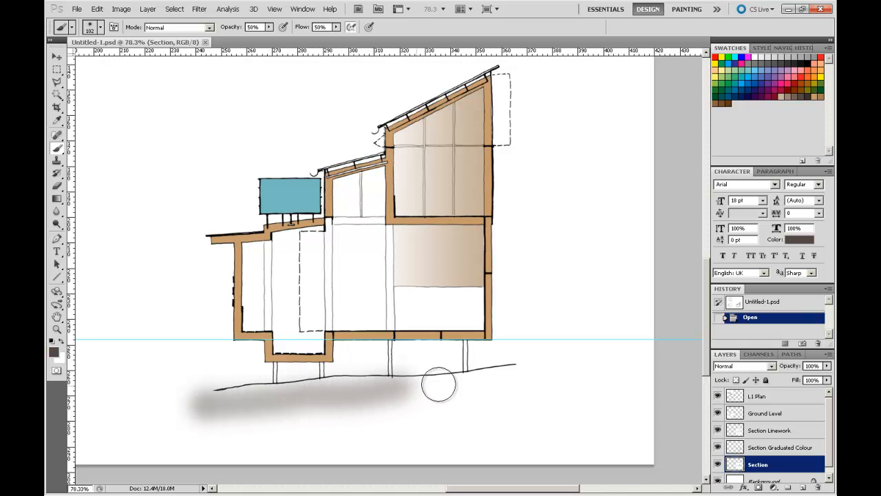
pyautogui.moveTo(438, 384); pyautogui.dragTo(597, 421)
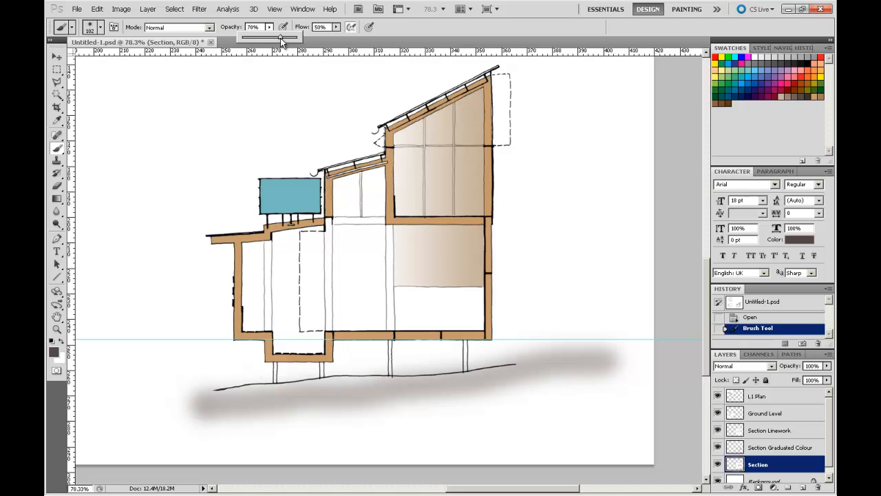
pyautogui.moveTo(280, 37); pyautogui.dragTo(292, 37)
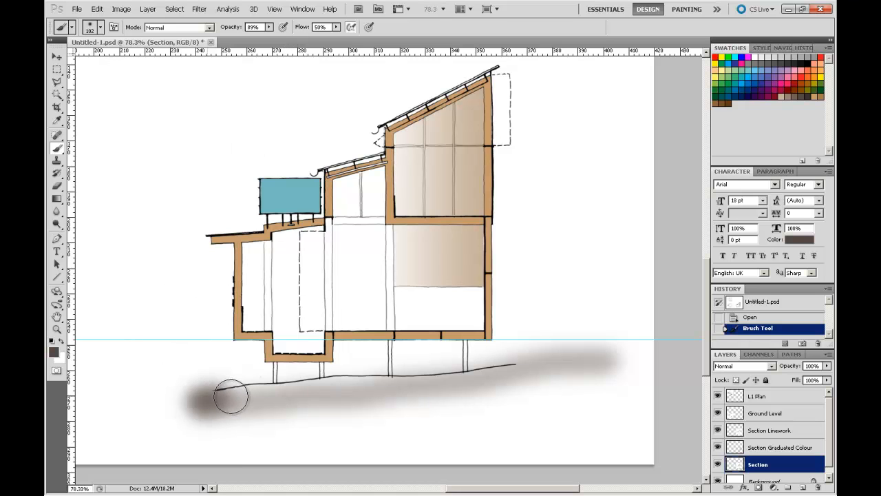
pyautogui.moveTo(230, 396); pyautogui.dragTo(431, 379)
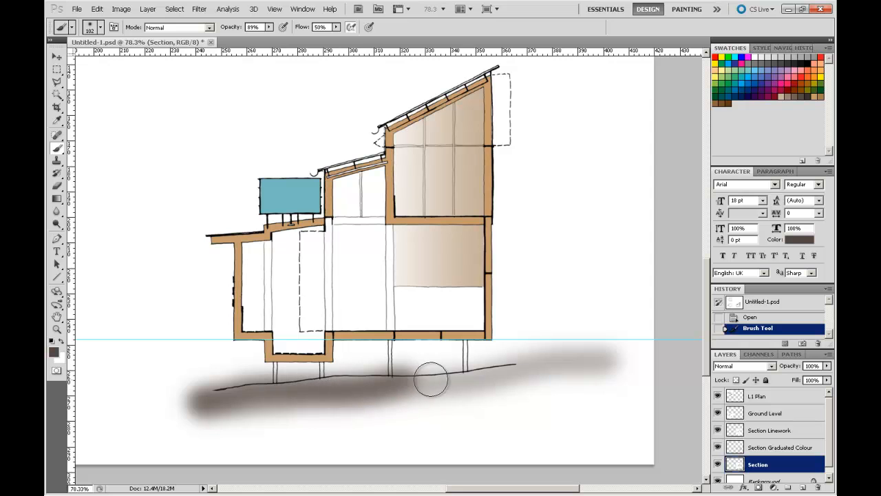
pyautogui.moveTo(430, 379); pyautogui.dragTo(555, 400)
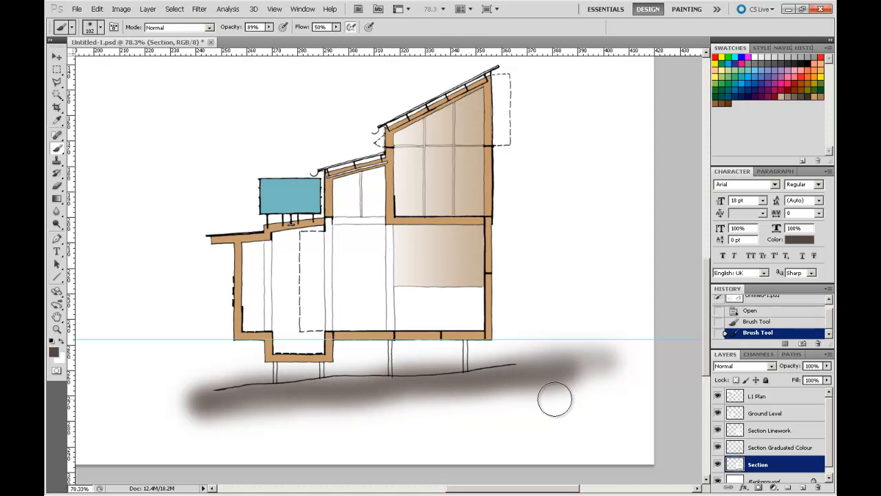
pyautogui.moveTo(598, 398)
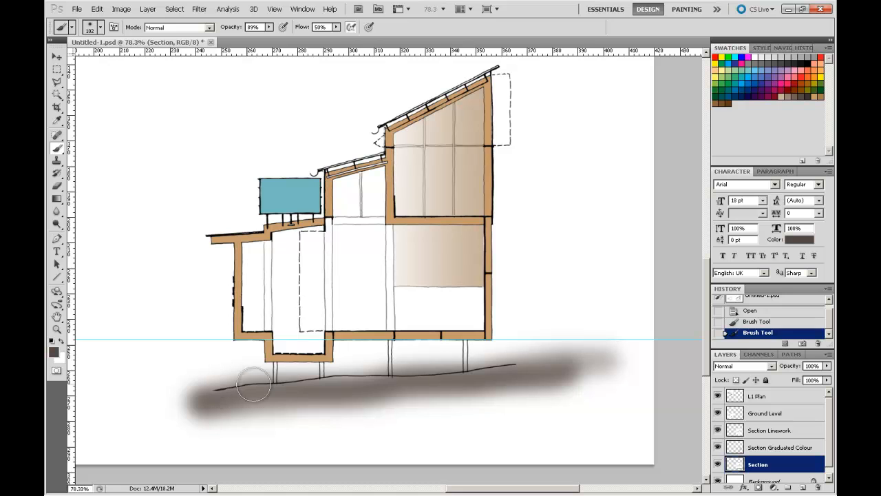
pyautogui.moveTo(567, 414)
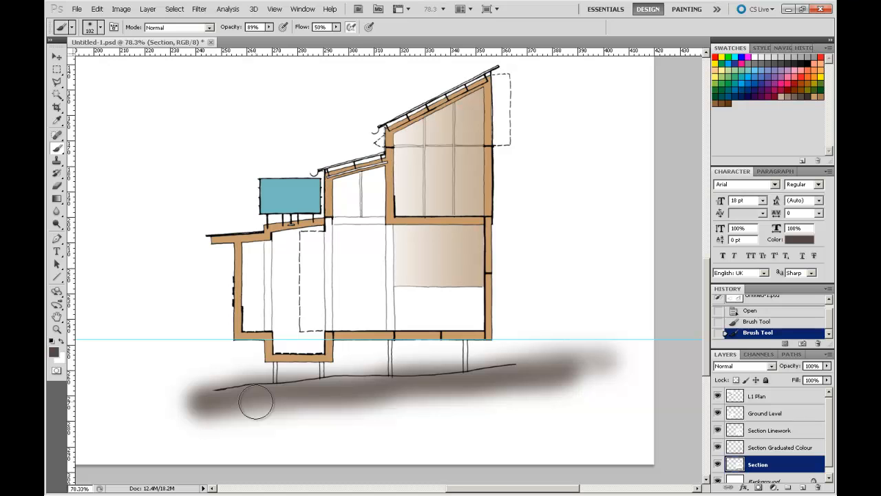
pyautogui.moveTo(350, 392)
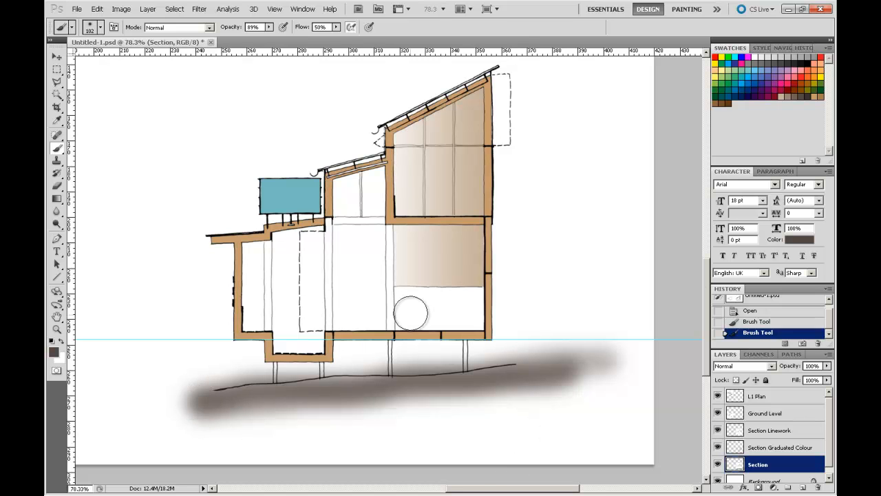
# Step: Revert to the Open history state, discarding the painted brush strokes
pyautogui.click(758, 321)
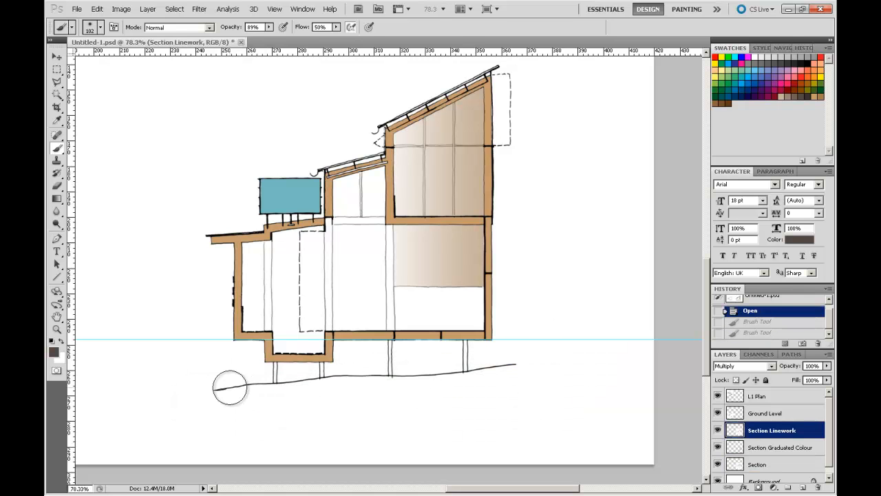
pyautogui.moveTo(404, 276)
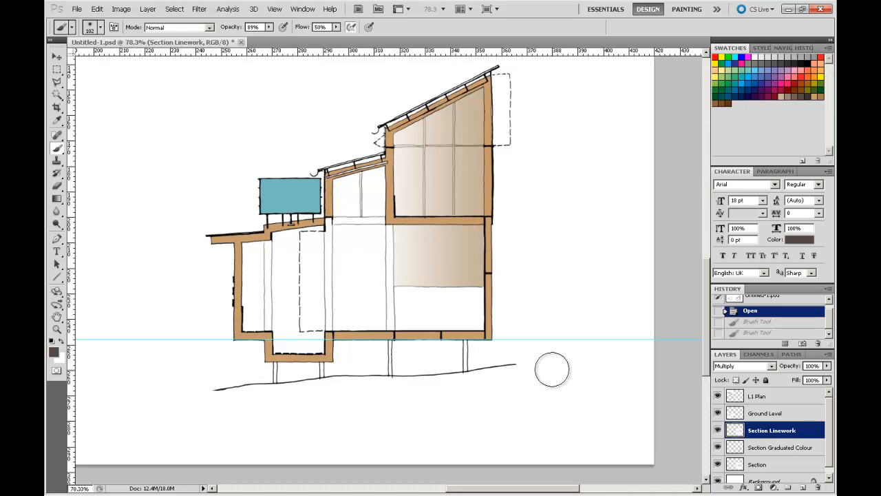
pyautogui.moveTo(264, 415)
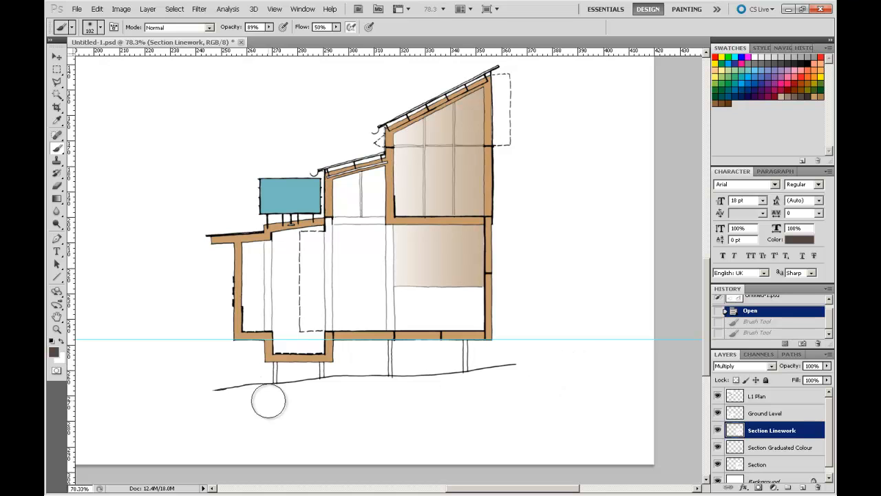
pyautogui.moveTo(217, 408)
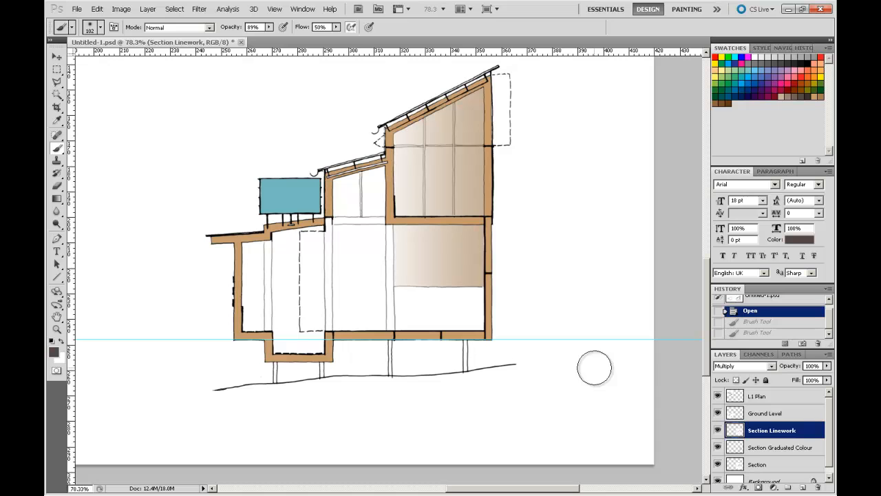
pyautogui.moveTo(434, 382)
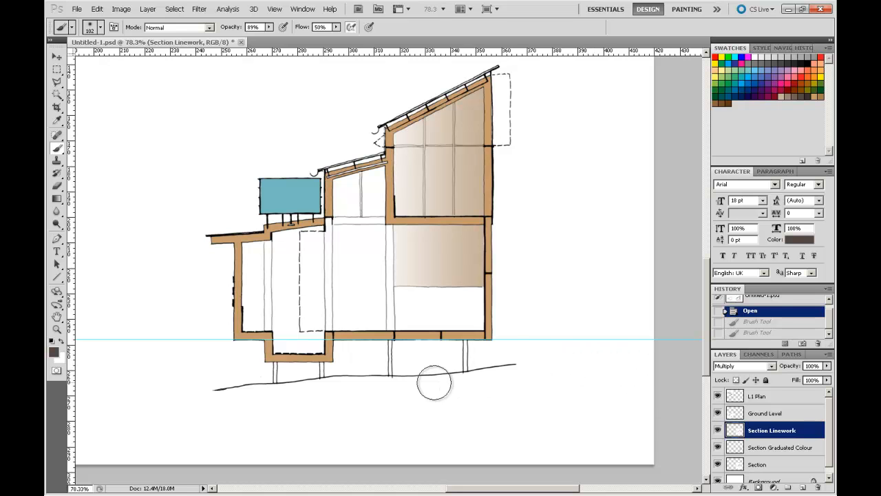
pyautogui.moveTo(344, 417)
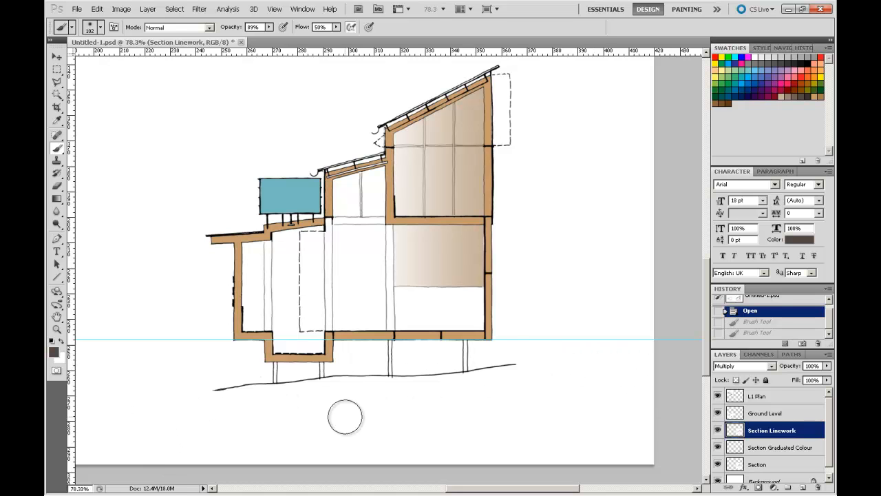
pyautogui.moveTo(276, 467)
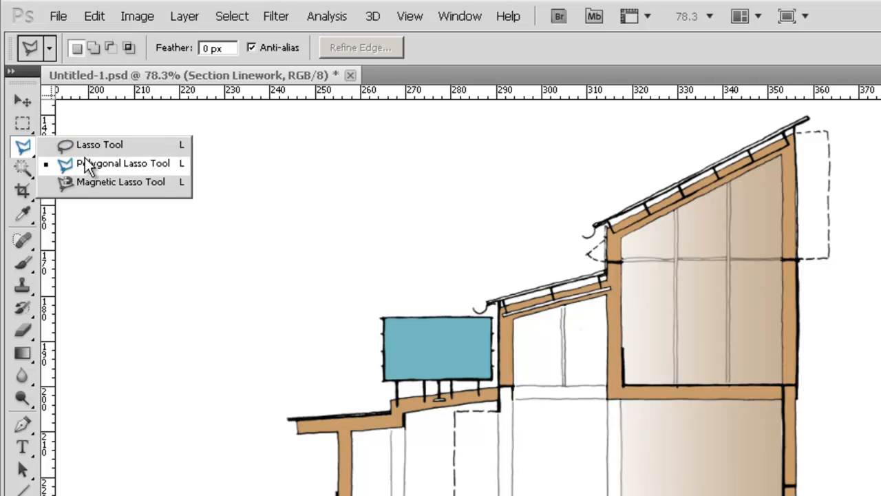
pyautogui.moveTo(113, 191)
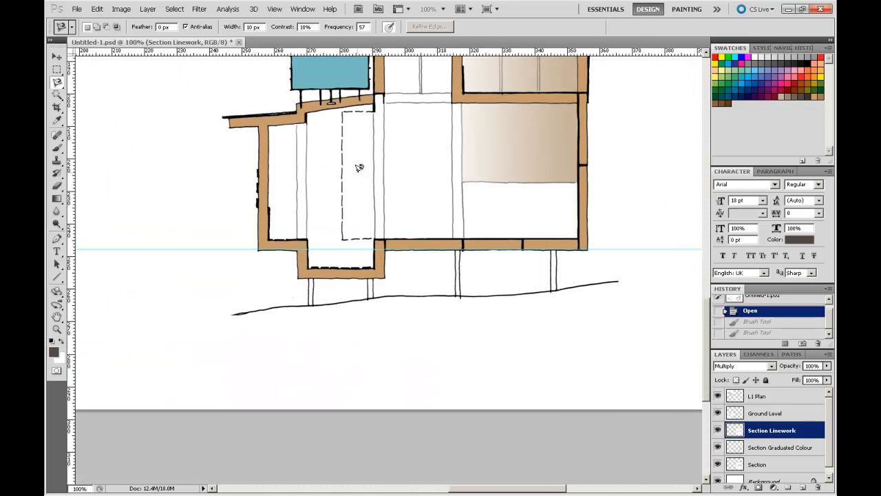
pyautogui.moveTo(236, 310)
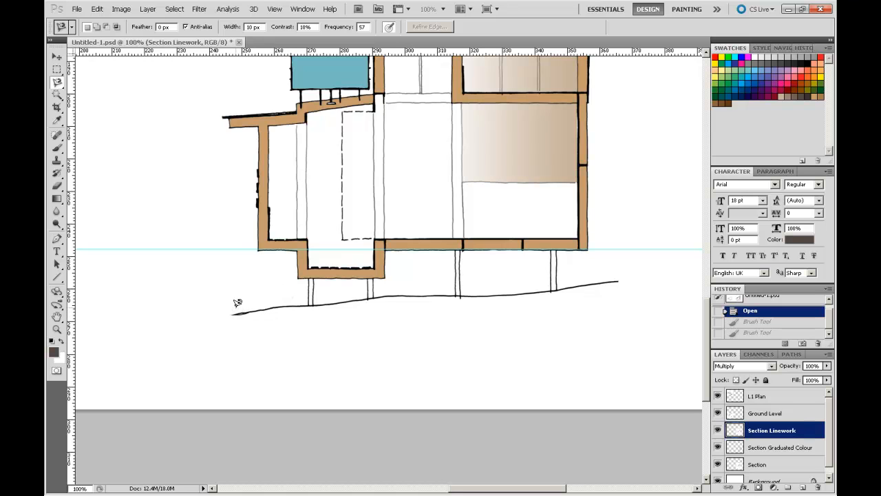
pyautogui.moveTo(245, 297)
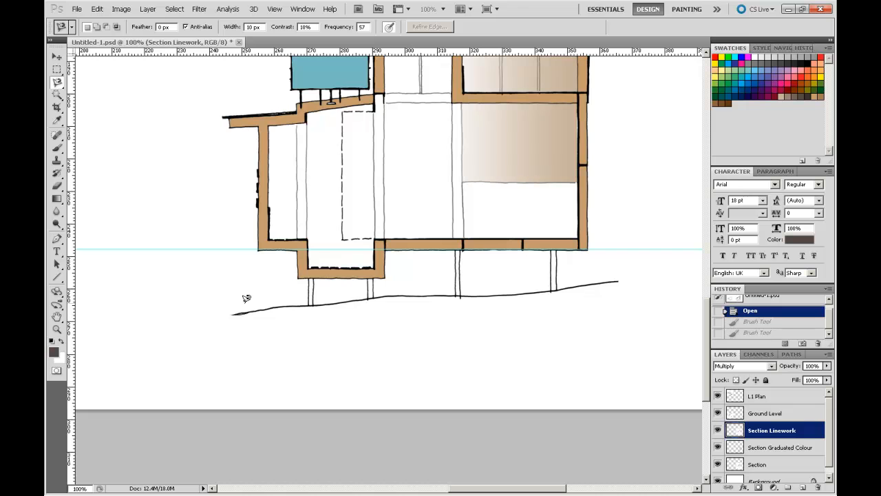
pyautogui.moveTo(235, 301)
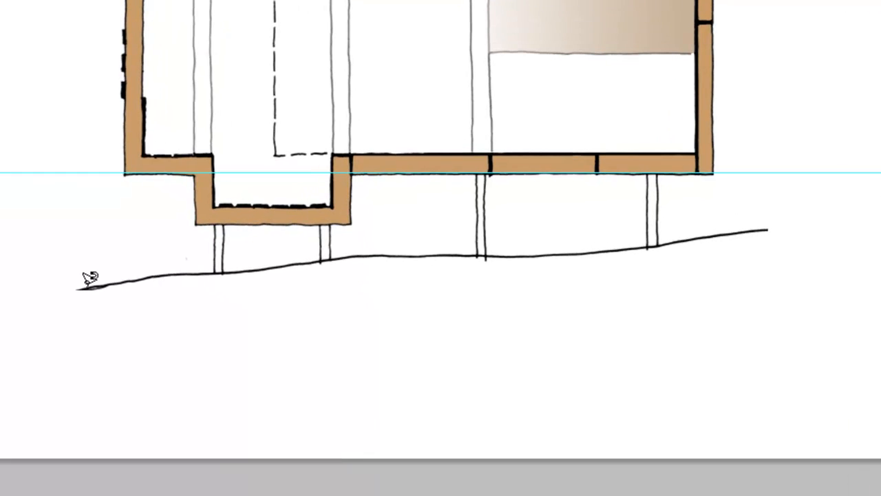
pyautogui.moveTo(85, 282)
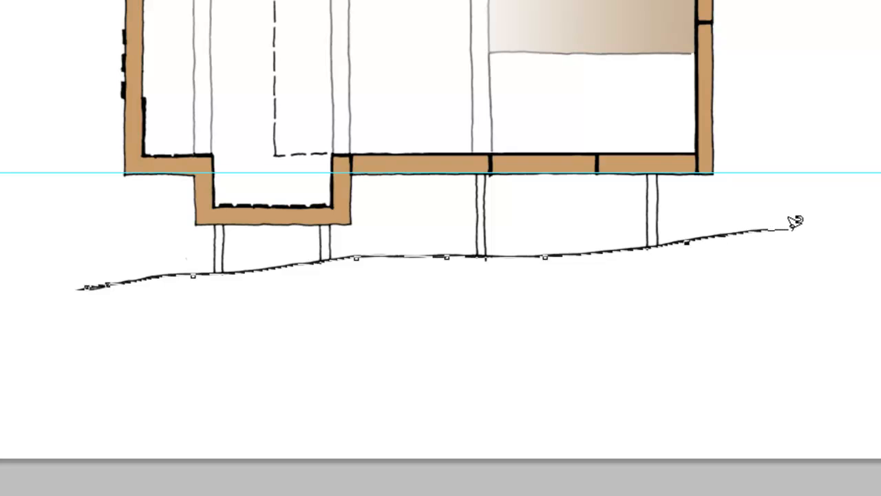
# Step: Trace the sloping ground line with the Magnetic Lasso at 100% zoom
pyautogui.moveTo(794, 229); pyautogui.dragTo(794, 319)
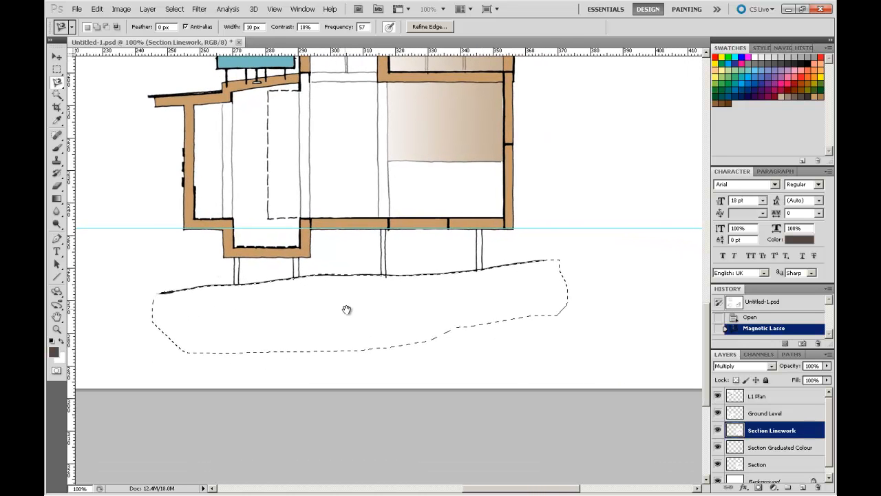
# Step: Redraw the ground selection with Polygonal Lasso points, zooming in for accuracy
pyautogui.click(57, 86)
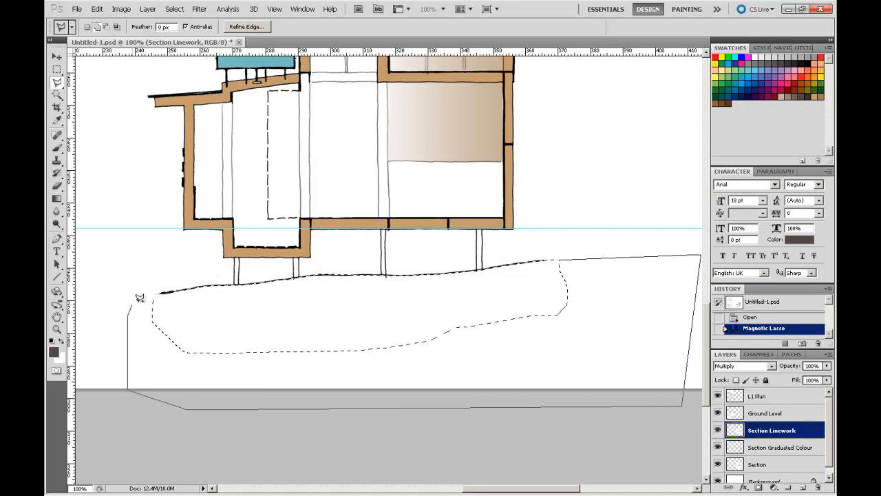
pyautogui.click(140, 303)
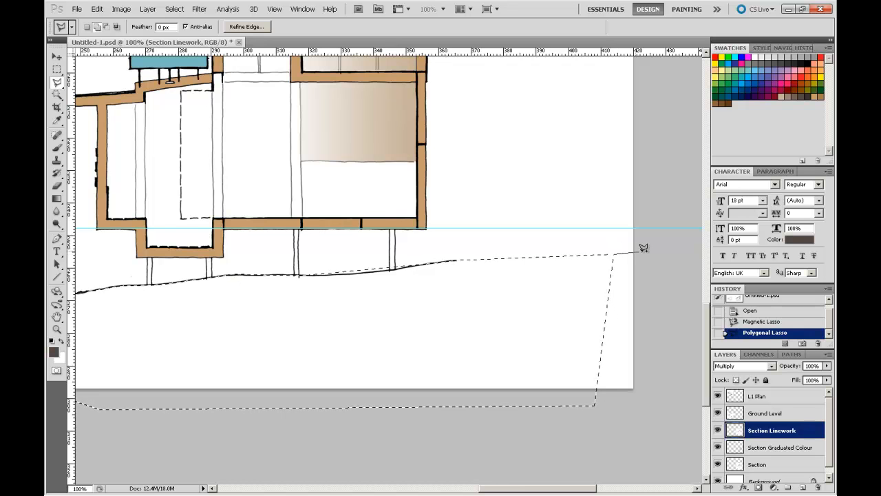
pyautogui.click(573, 373)
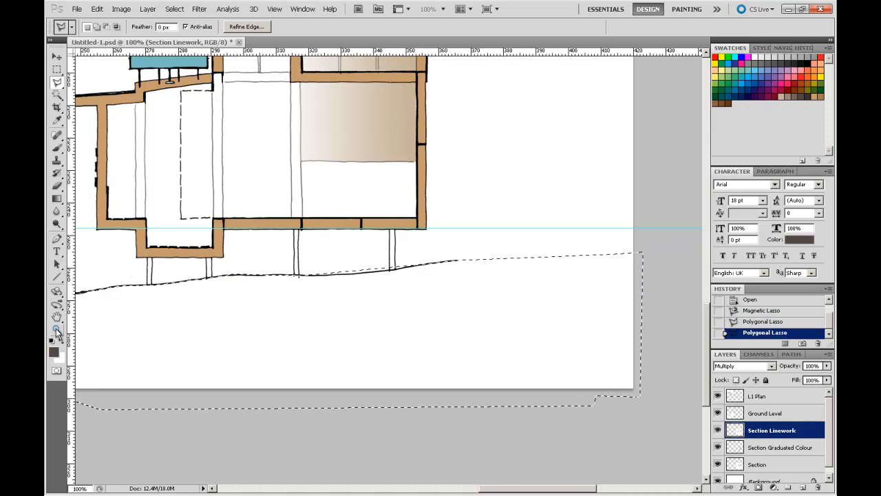
pyautogui.click(55, 327)
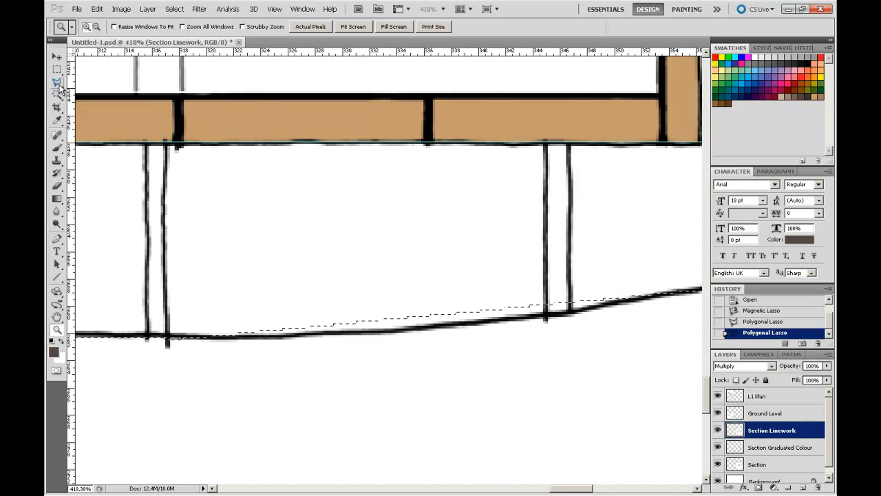
pyautogui.click(56, 86)
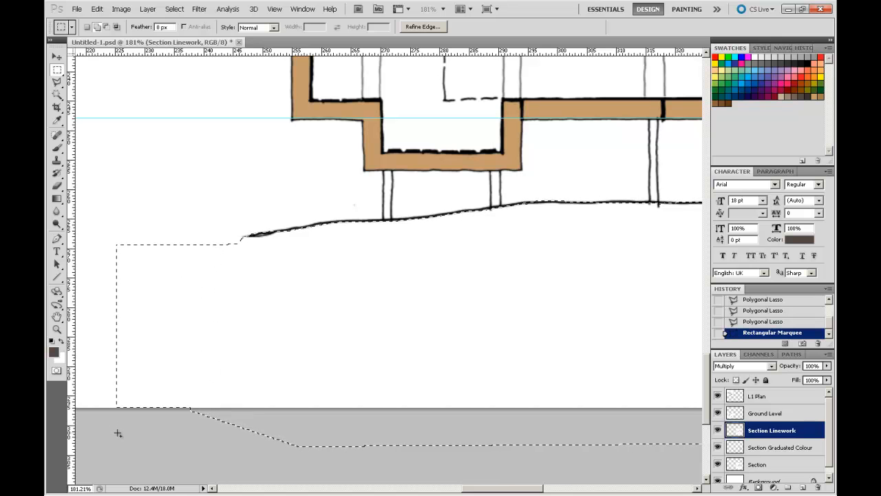
# Step: Extend the selection across the whole ground line with the Polygonal Lasso
pyautogui.click(58, 92)
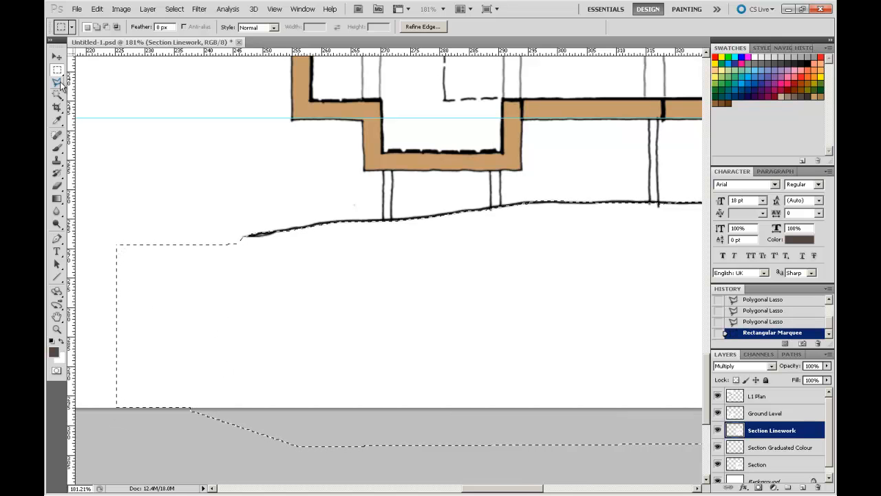
pyautogui.click(40, 73)
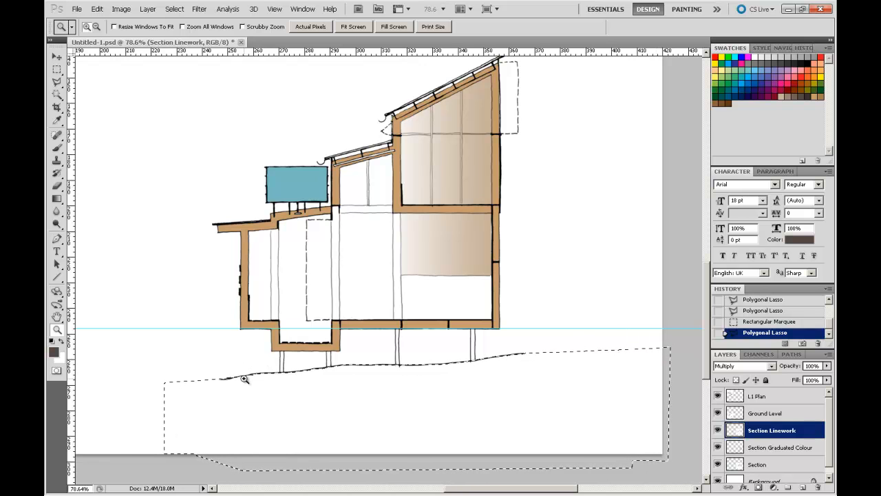
pyautogui.moveTo(107, 150)
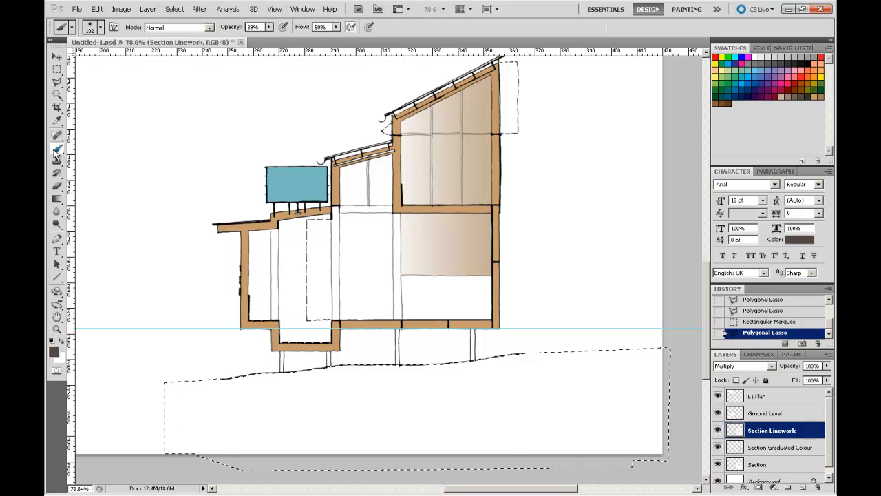
pyautogui.moveTo(89, 72)
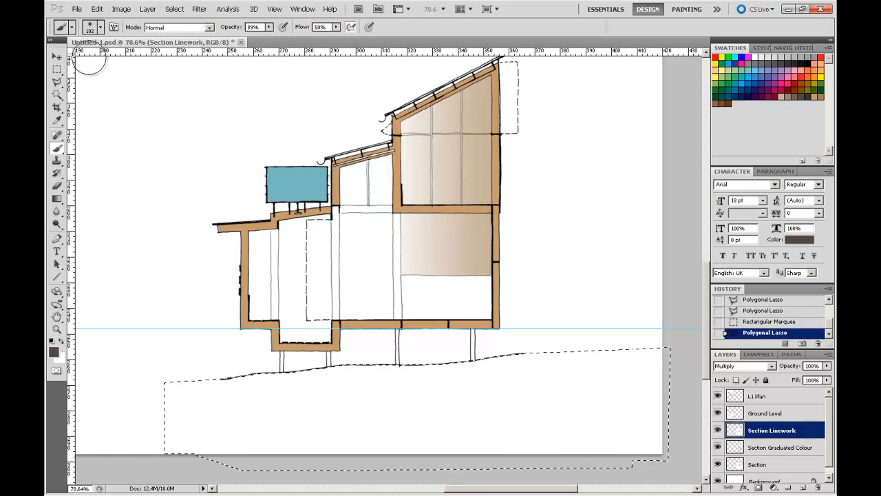
# Step: Paint the selected ground area with a 172 px, 0% hardness brush in two passes
pyautogui.click(101, 28)
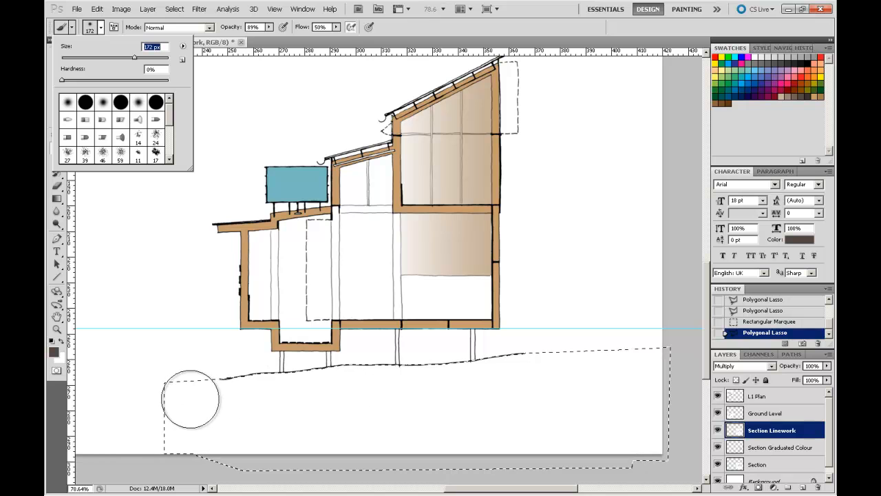
pyautogui.moveTo(160, 394)
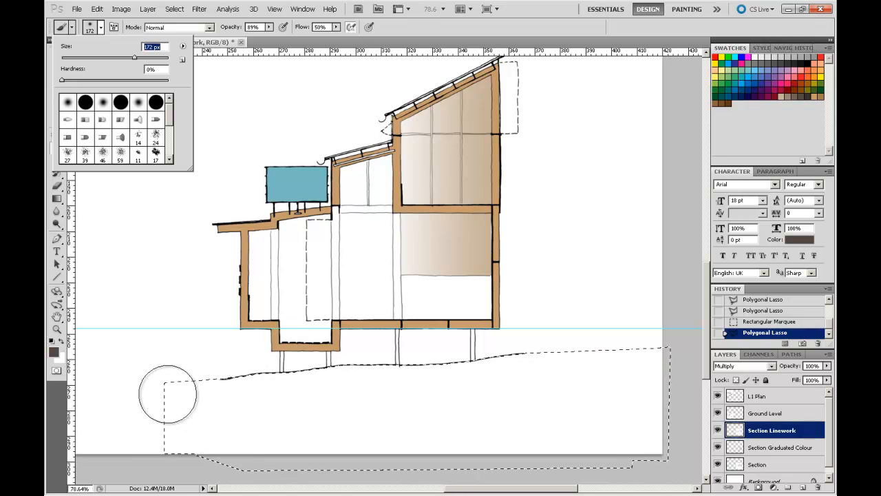
pyautogui.moveTo(165, 396); pyautogui.dragTo(321, 396)
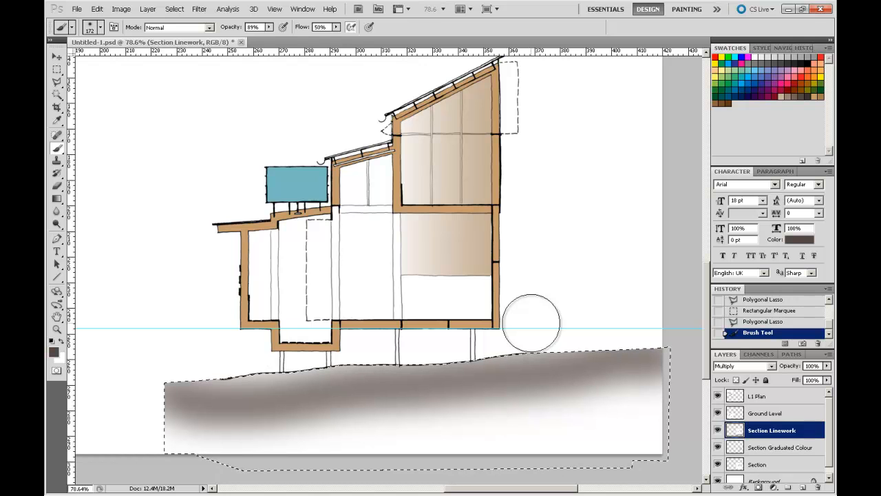
pyautogui.moveTo(534, 327)
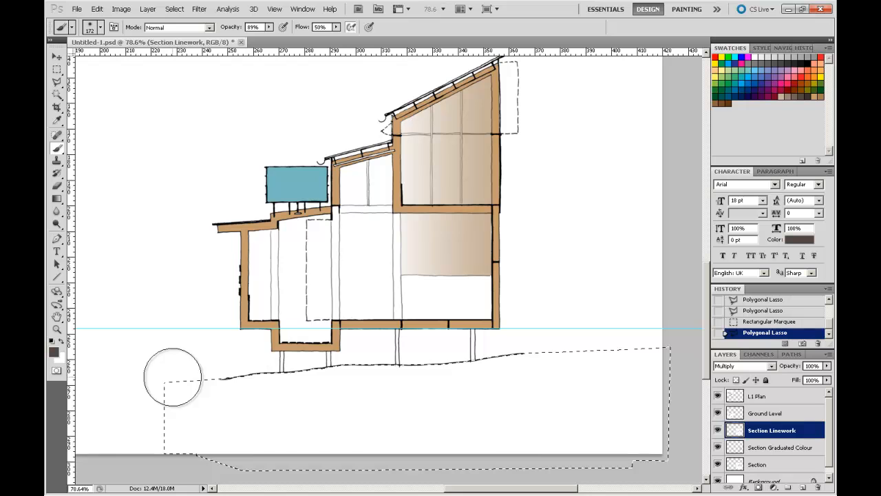
pyautogui.moveTo(173, 379); pyautogui.dragTo(368, 386)
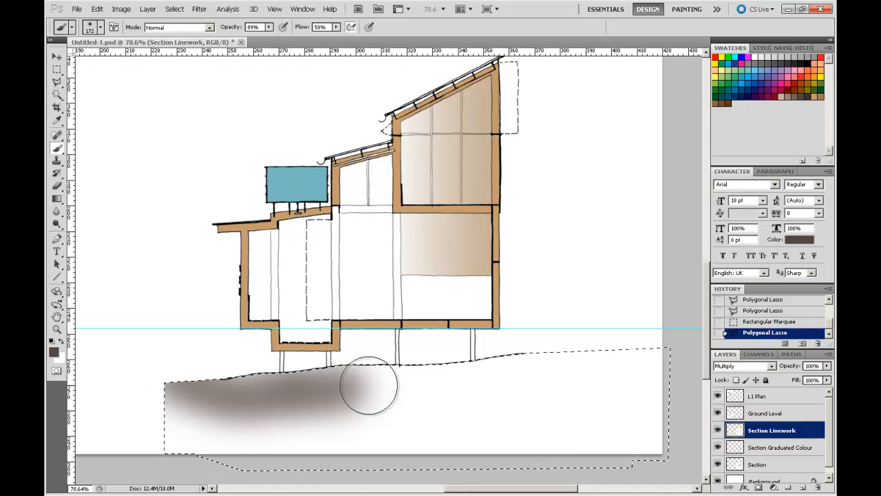
pyautogui.moveTo(369, 382); pyautogui.dragTo(594, 367)
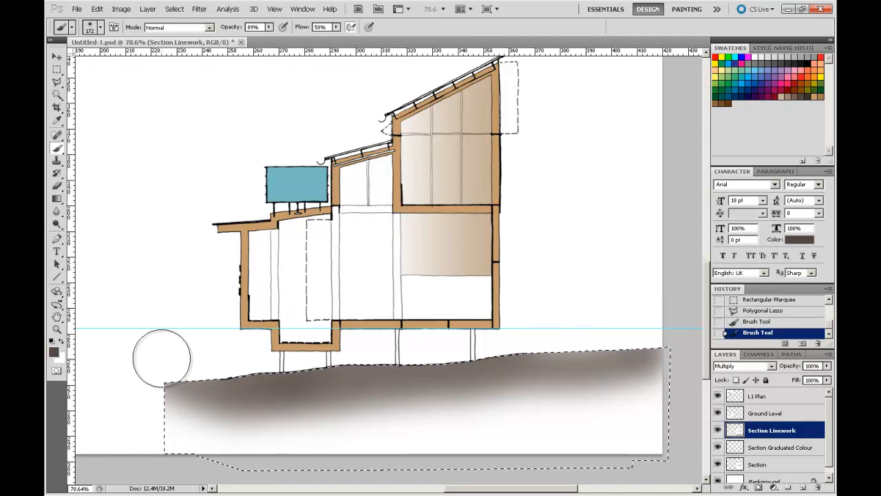
pyautogui.moveTo(502, 297)
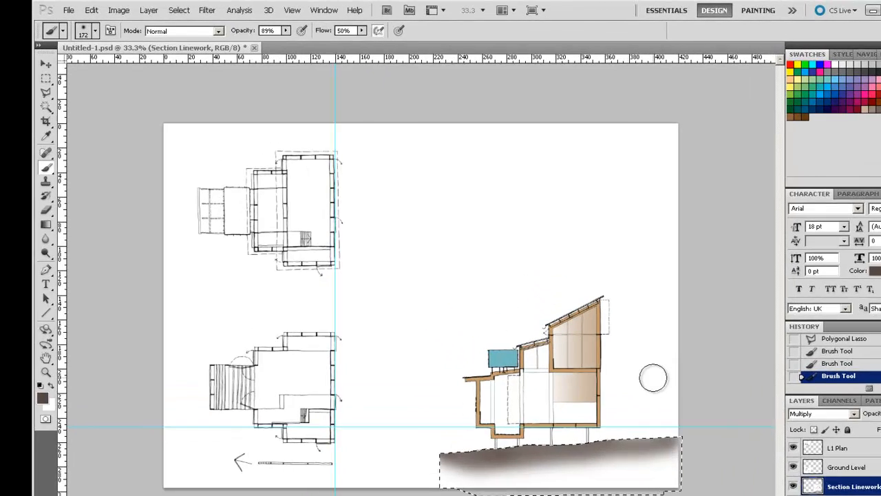
# Step: Save the selection as a channel named 'Ground Section Mask' via Select > Save Selection
pyautogui.click(178, 10)
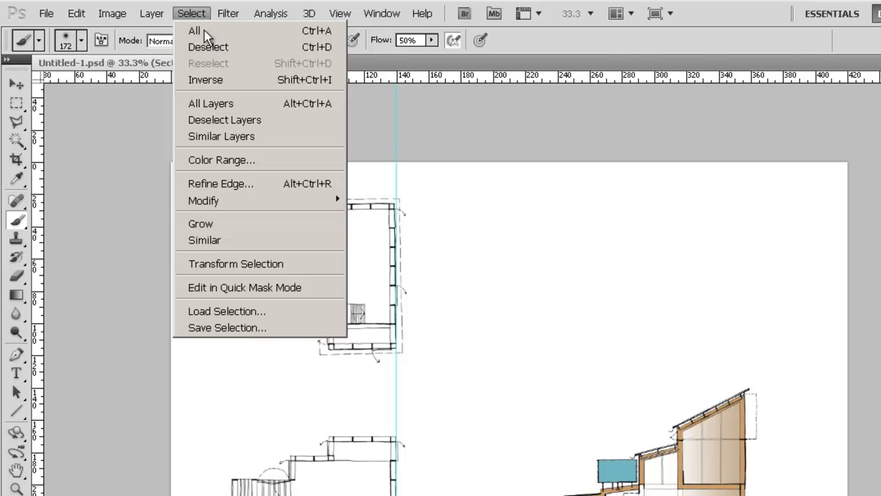
pyautogui.moveTo(234, 328)
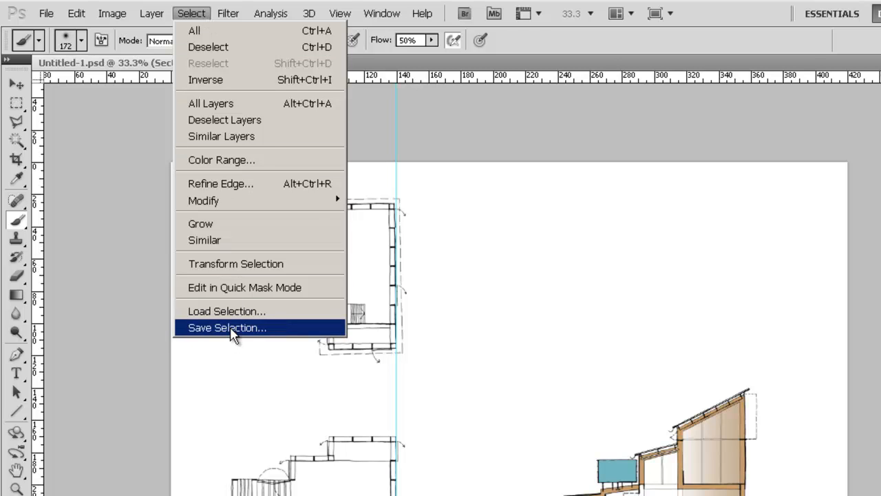
pyautogui.click(234, 327)
pyautogui.write('S')
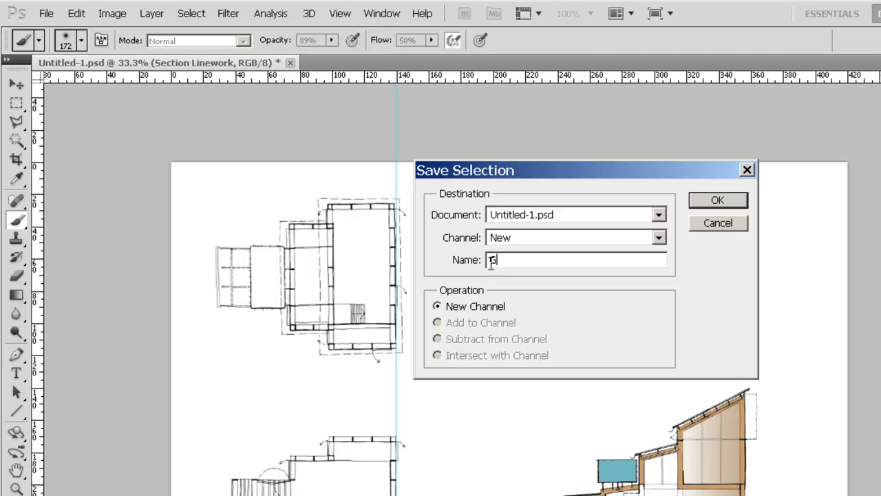
pyautogui.write('Ground Li')
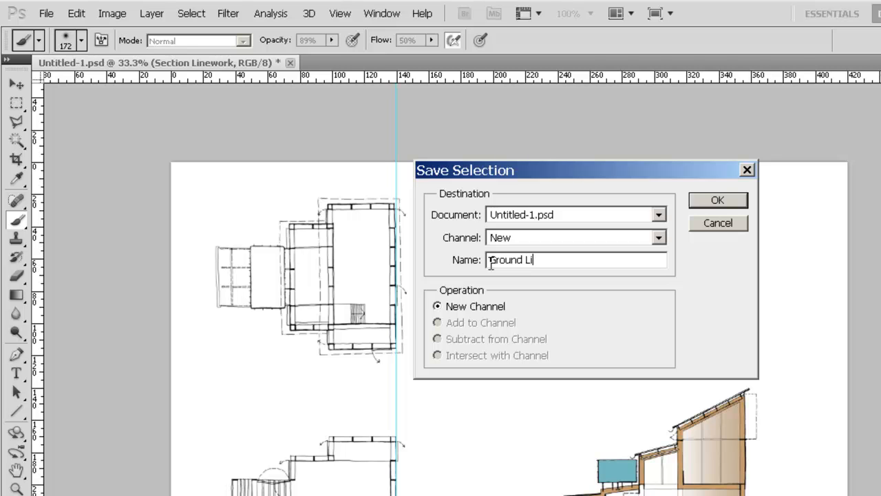
pyautogui.write('ne')
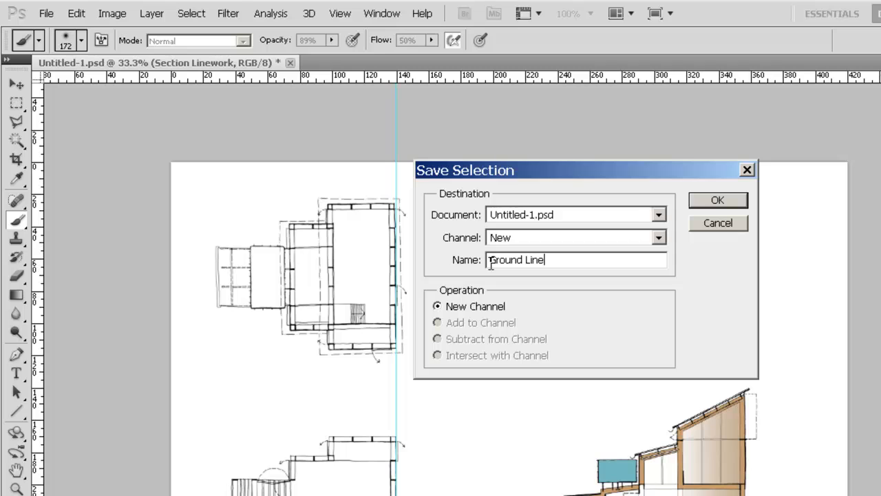
pyautogui.write('Ground Section Mask')
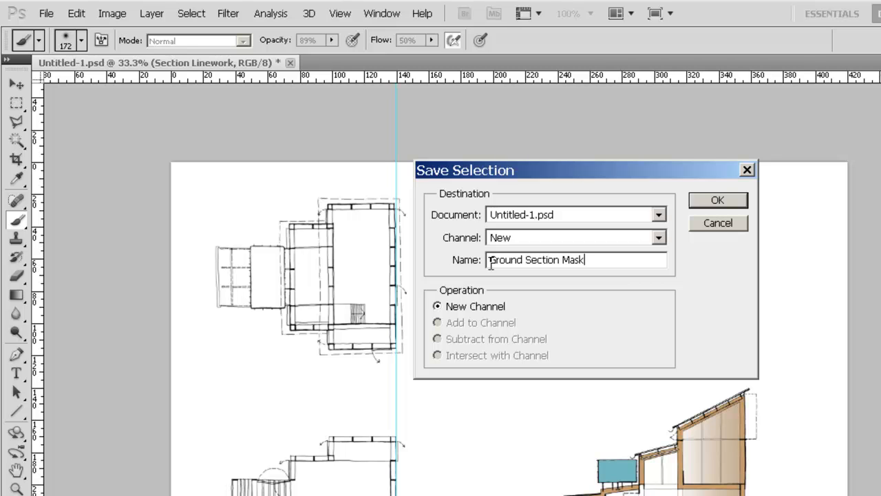
pyautogui.click(718, 200)
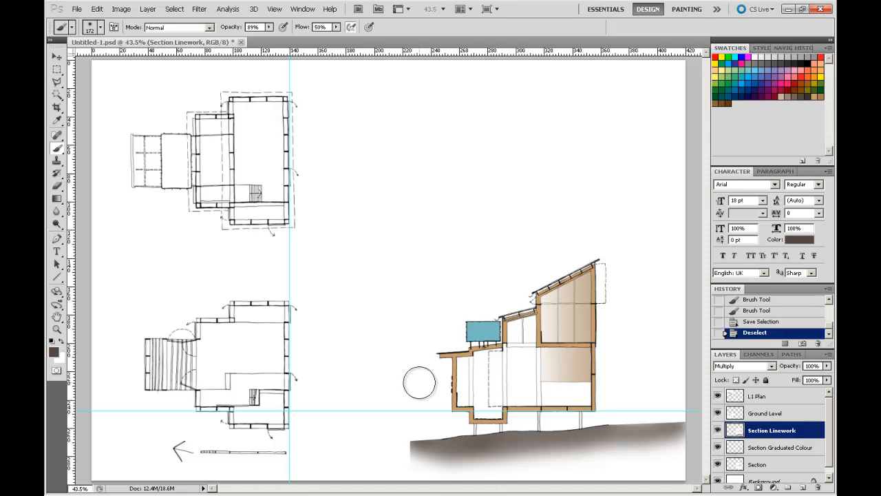
pyautogui.moveTo(489, 310)
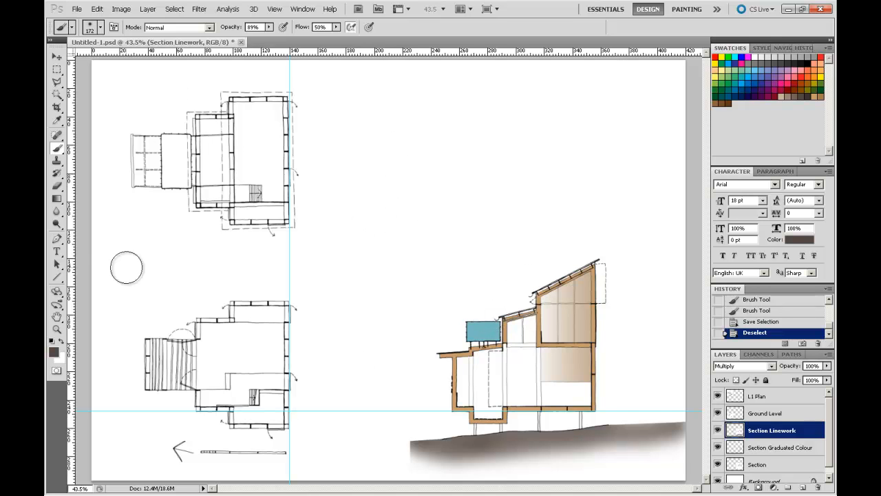
pyautogui.moveTo(344, 178)
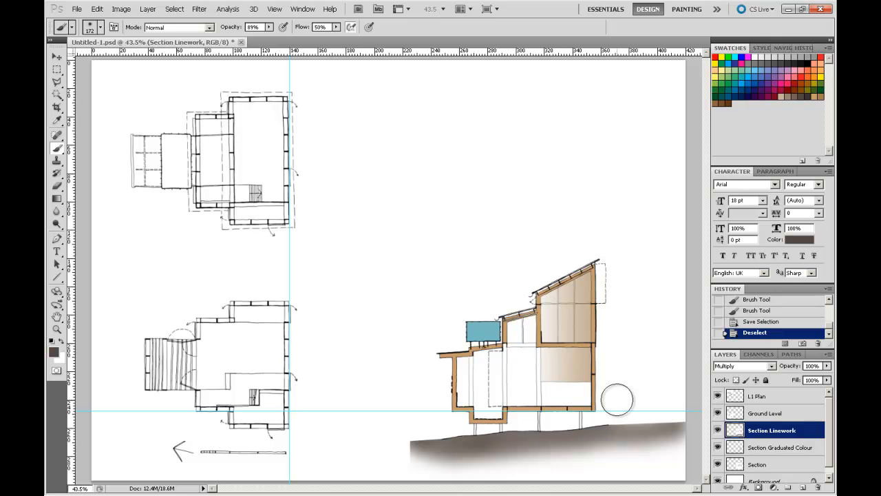
pyautogui.moveTo(643, 364)
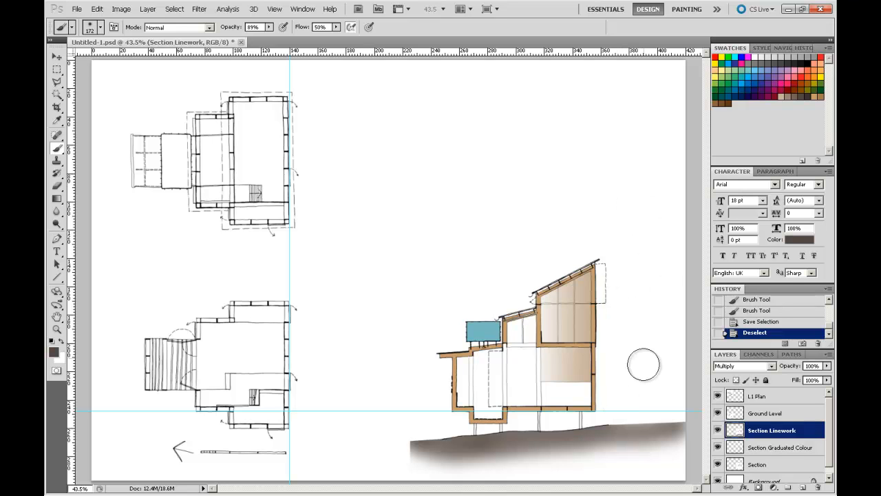
pyautogui.moveTo(630, 281)
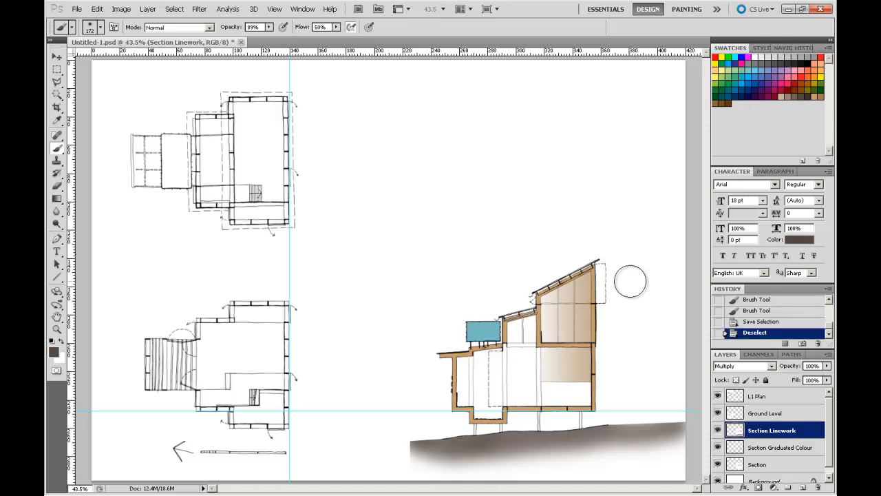